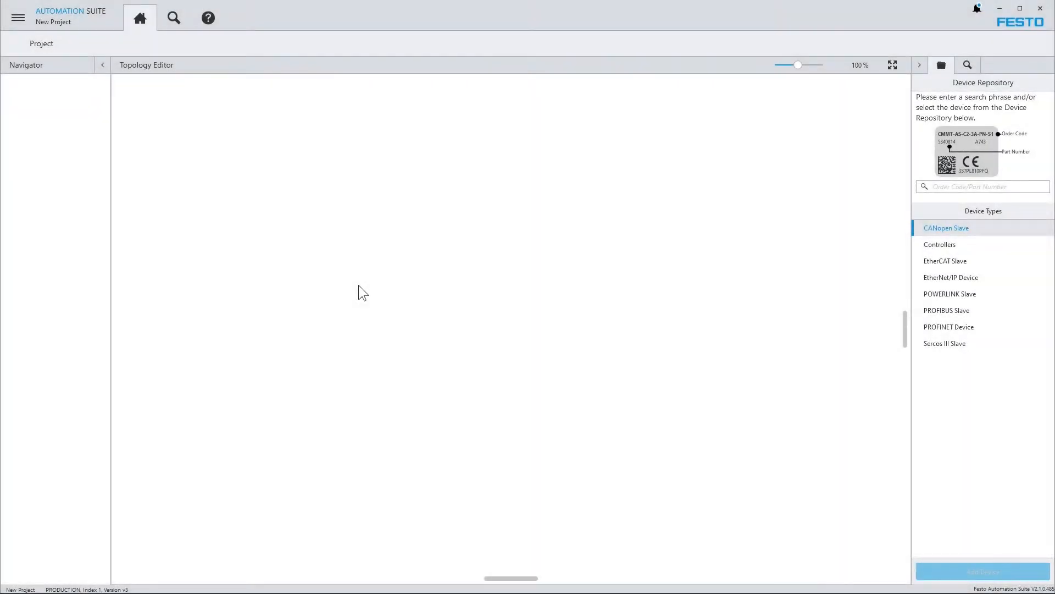
Open Backstage and go to the Repositories page listing plug-ins, including CMMT-AS.
{"action": "left_click", "coordinate": [18, 17]}
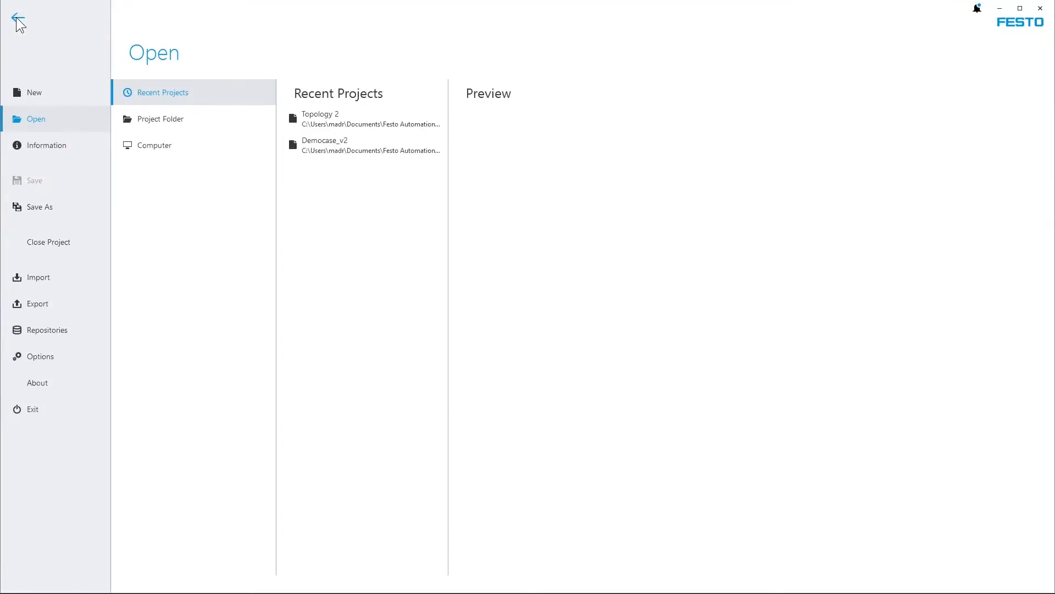
{"action": "left_click", "coordinate": [46, 330]}
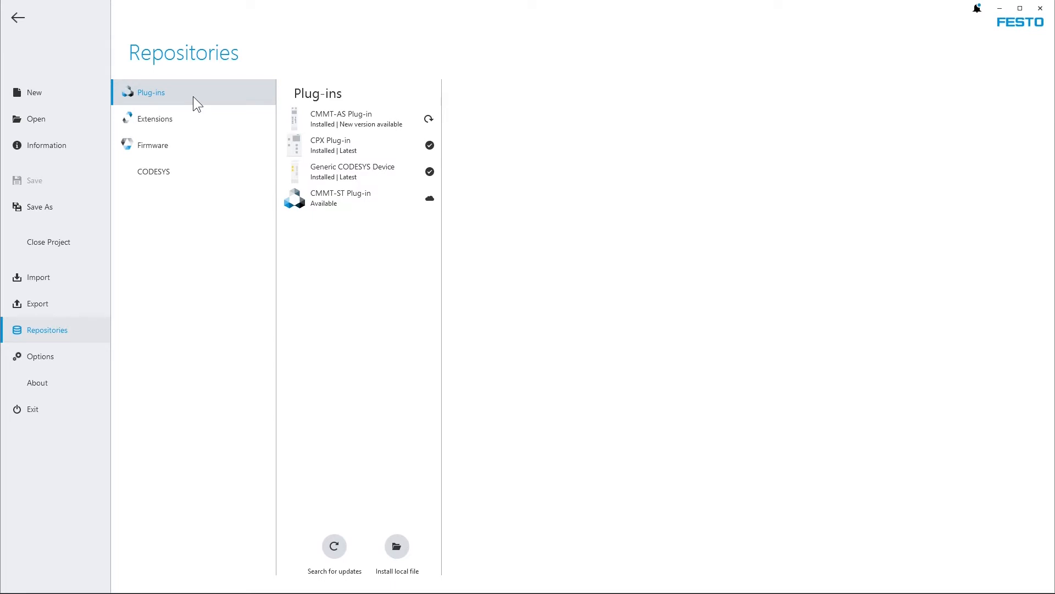
{"action": "mouse_move", "coordinate": [61, 364]}
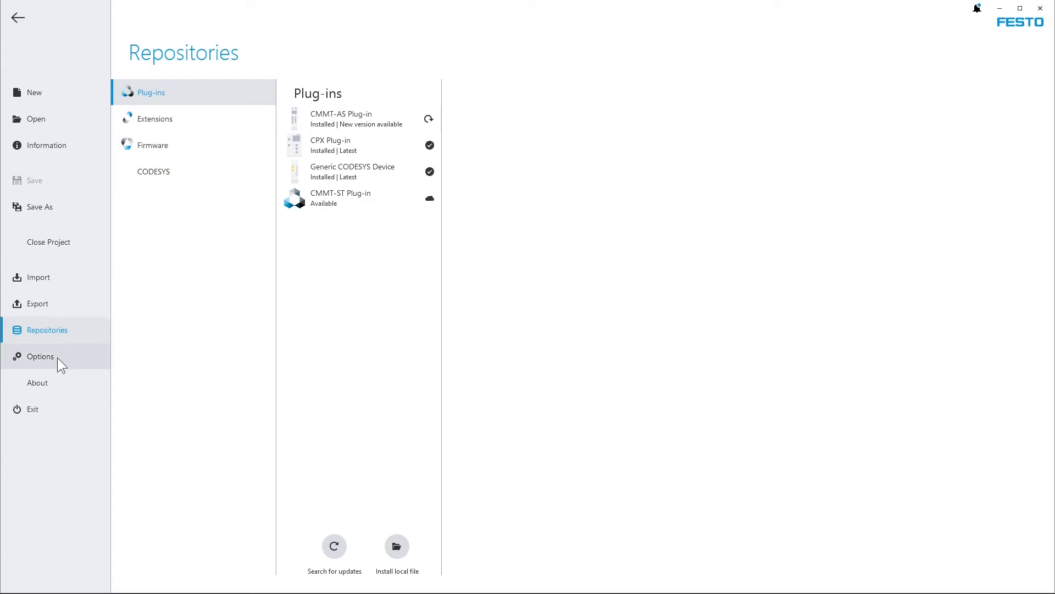
{"action": "left_click", "coordinate": [40, 356]}
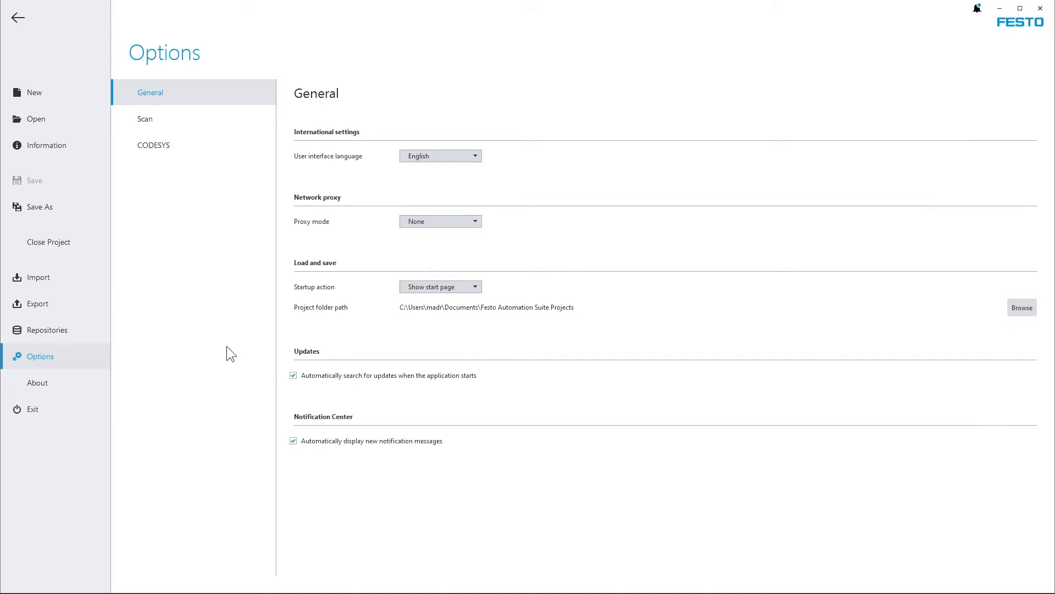
{"action": "left_click", "coordinate": [46, 330]}
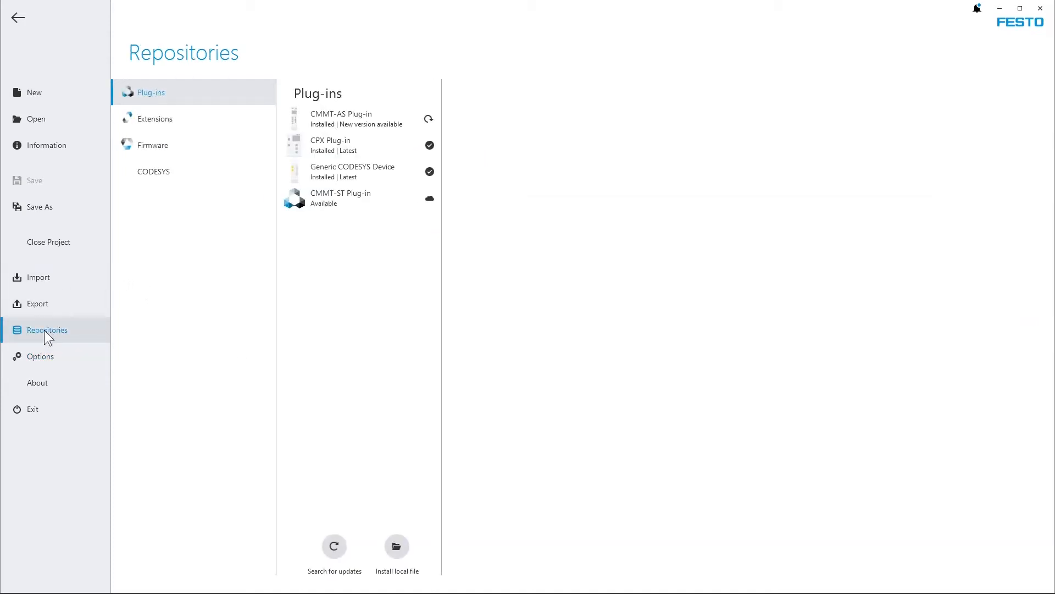
{"action": "mouse_move", "coordinate": [376, 132]}
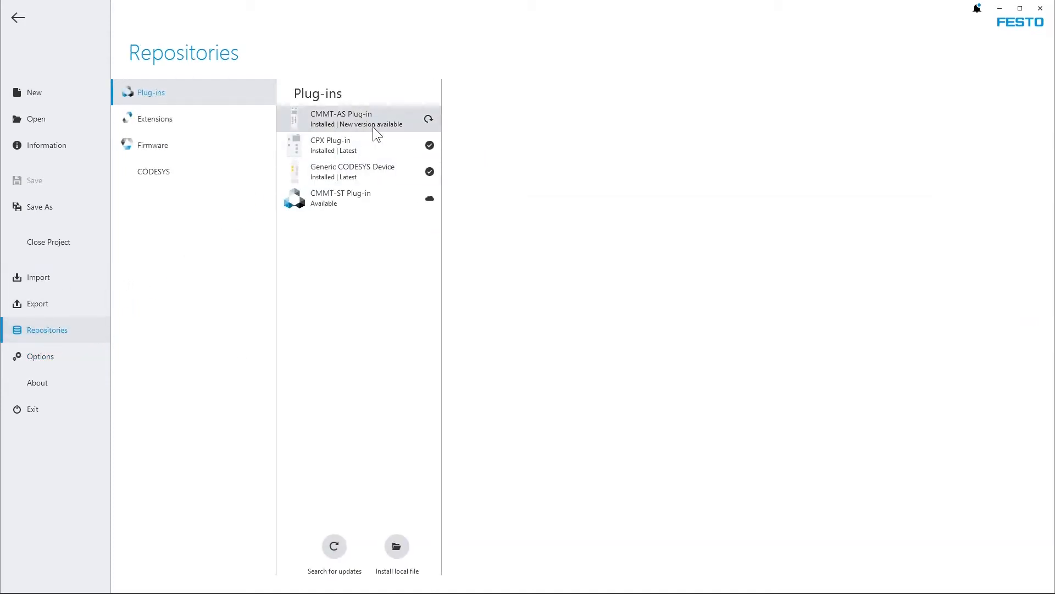
Show CMMT-AS plug-in details and expand release notes for version 2.1.0.464.
{"action": "left_click", "coordinate": [341, 119]}
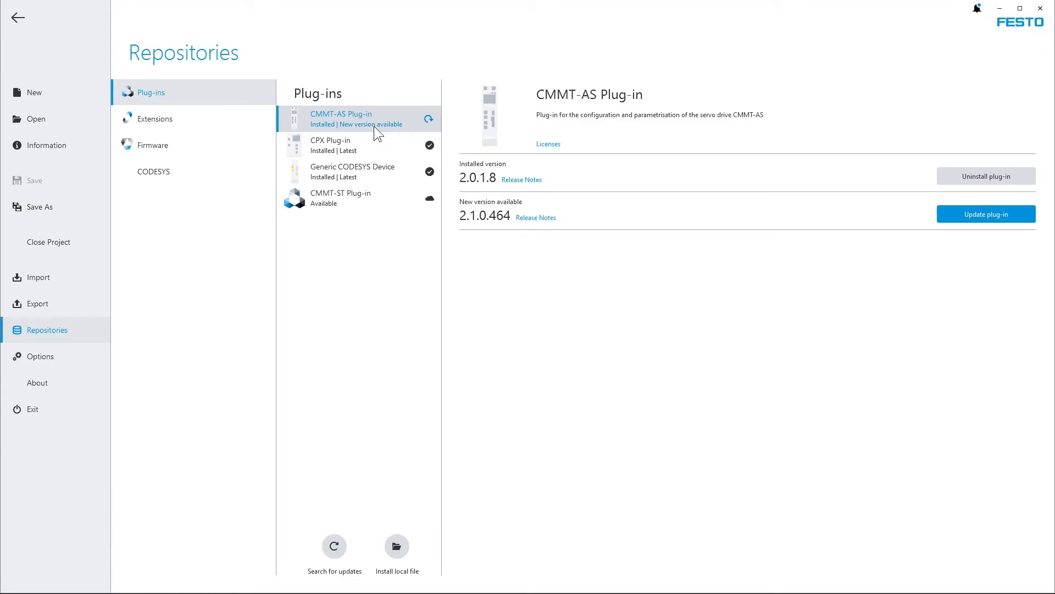
{"action": "mouse_move", "coordinate": [455, 193]}
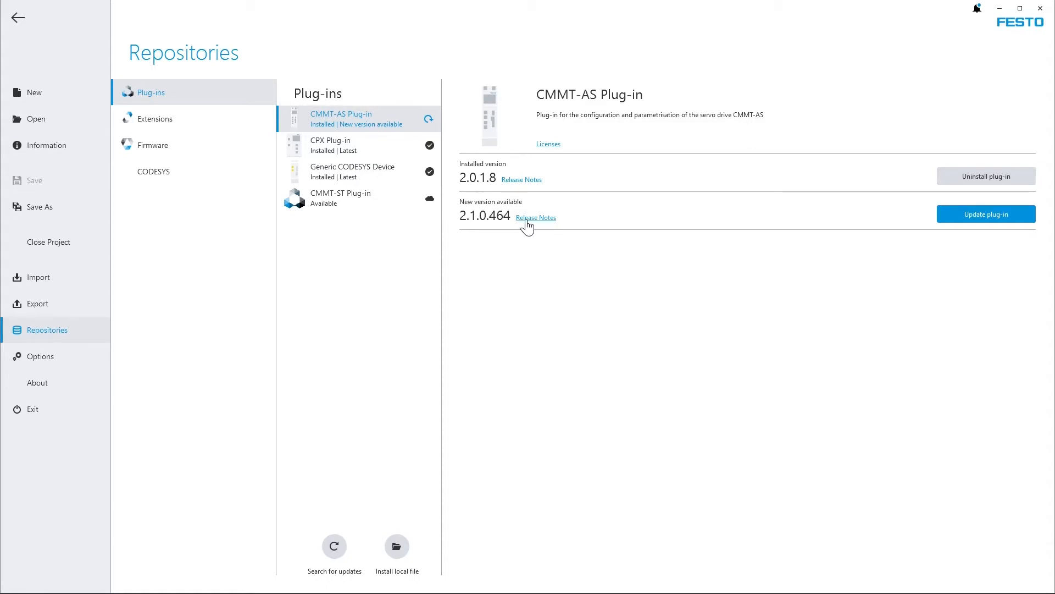
{"action": "left_click", "coordinate": [535, 218]}
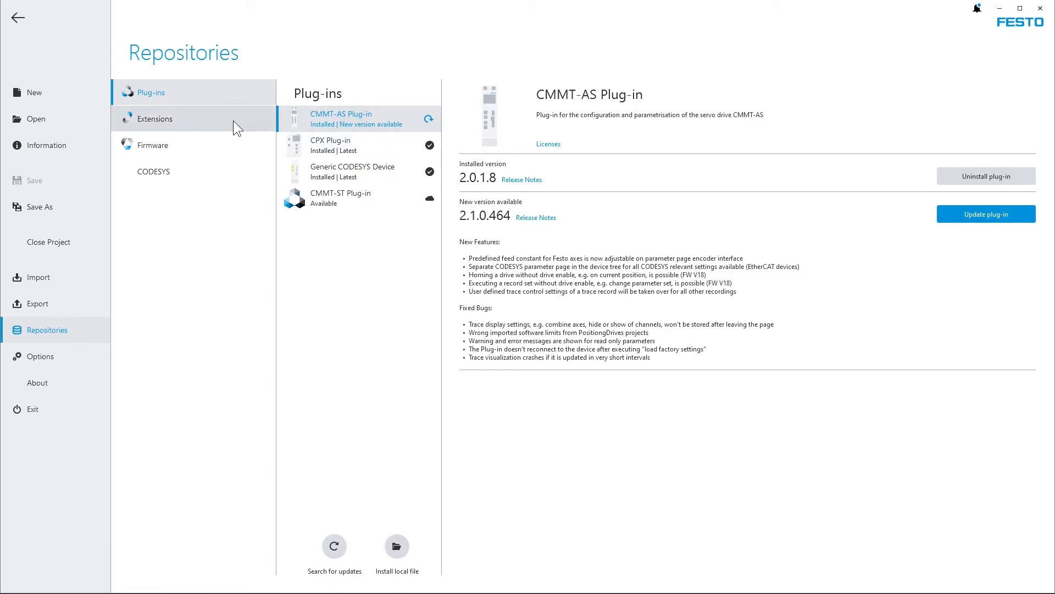
Review the Scan extension update (2.1.0.432 to 2.1.0.476), then open the About page.
{"action": "left_click", "coordinate": [154, 119]}
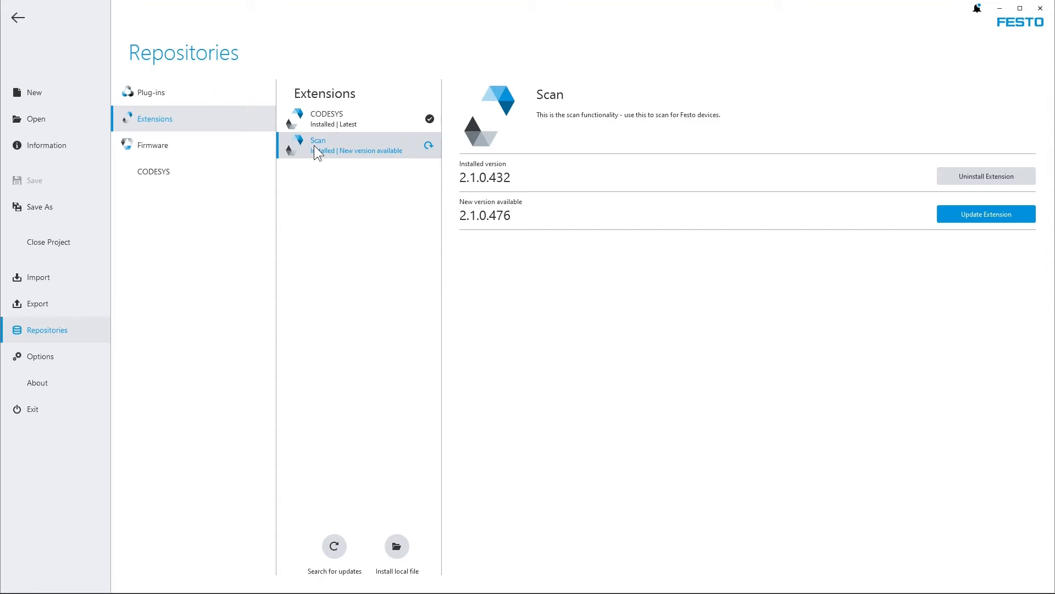
{"action": "mouse_move", "coordinate": [290, 165]}
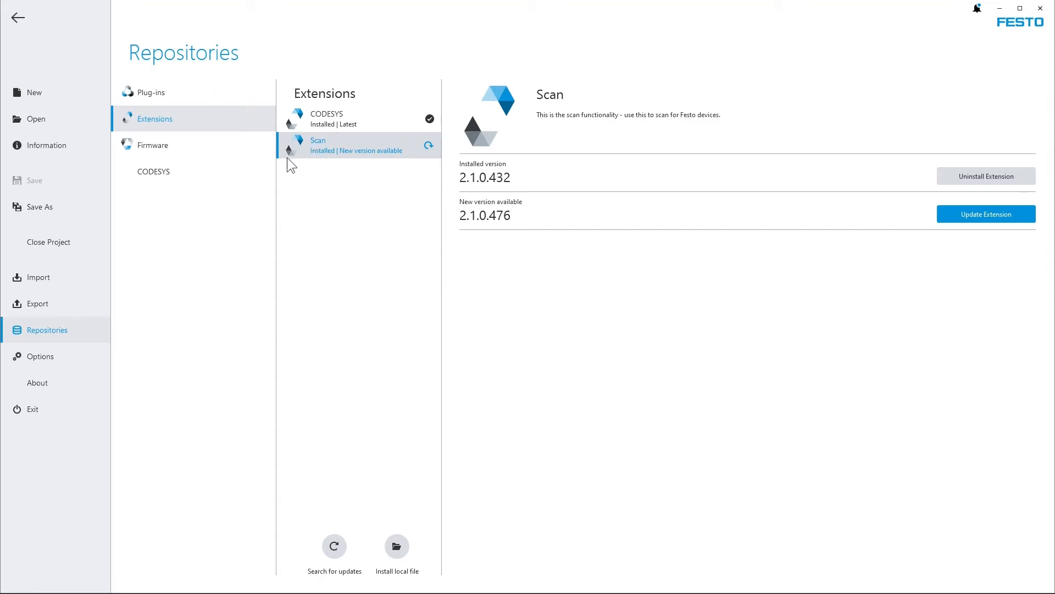
{"action": "left_click", "coordinate": [37, 382]}
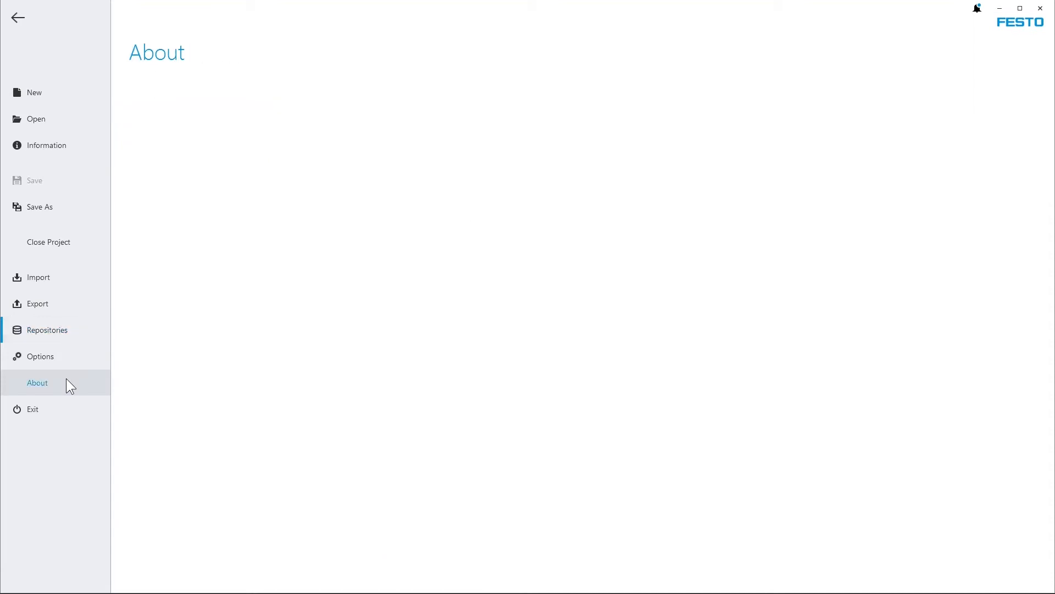
Expand release notes for suite version 2.1.0.519 and search again for updates.
{"action": "left_click", "coordinate": [37, 382]}
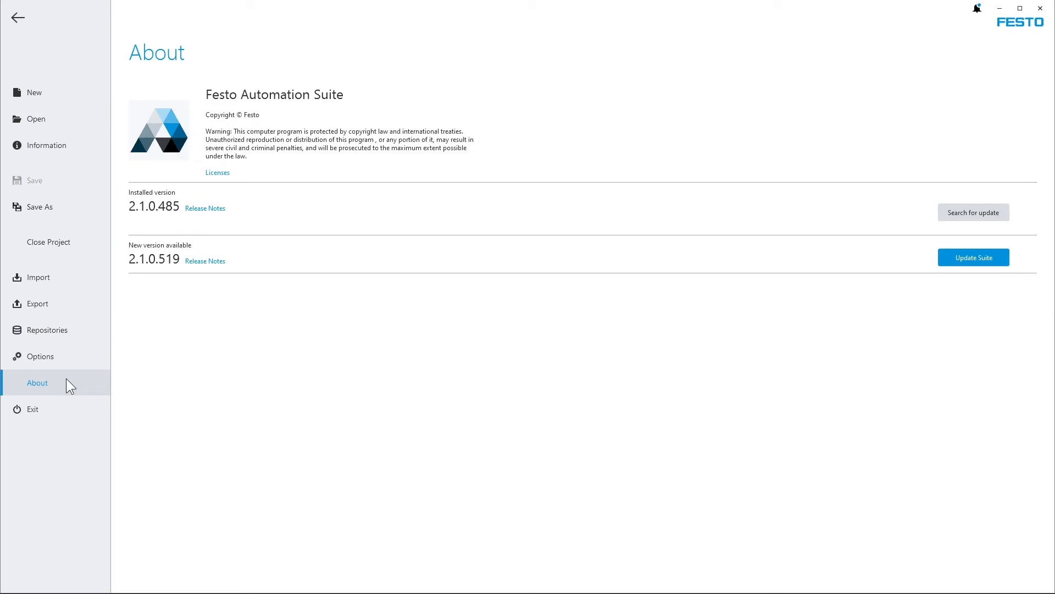
{"action": "mouse_move", "coordinate": [190, 274]}
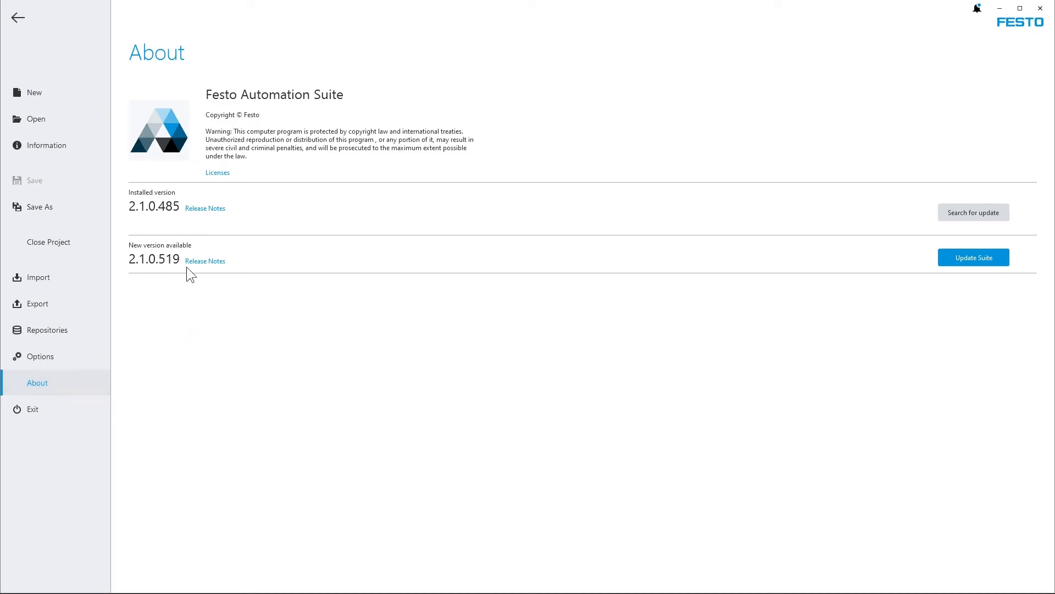
{"action": "left_click", "coordinate": [204, 261]}
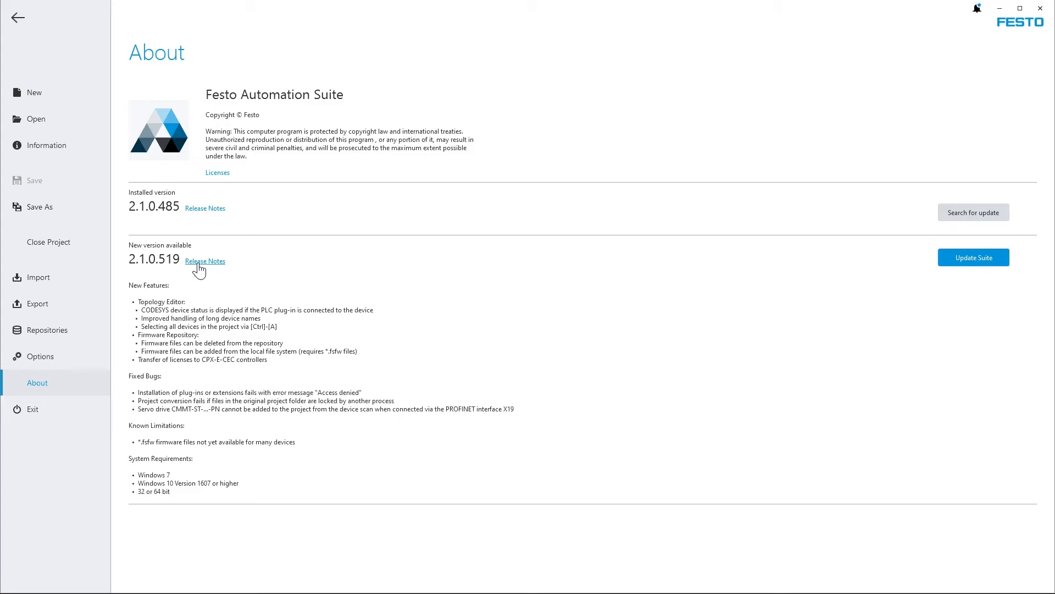
{"action": "mouse_move", "coordinate": [865, 278]}
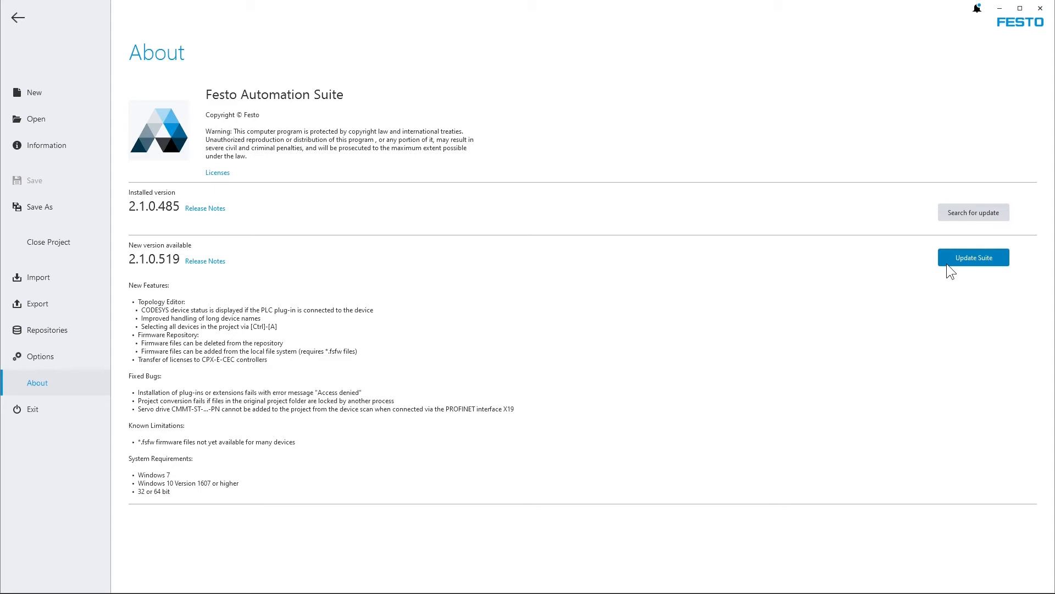
{"action": "left_click", "coordinate": [973, 212]}
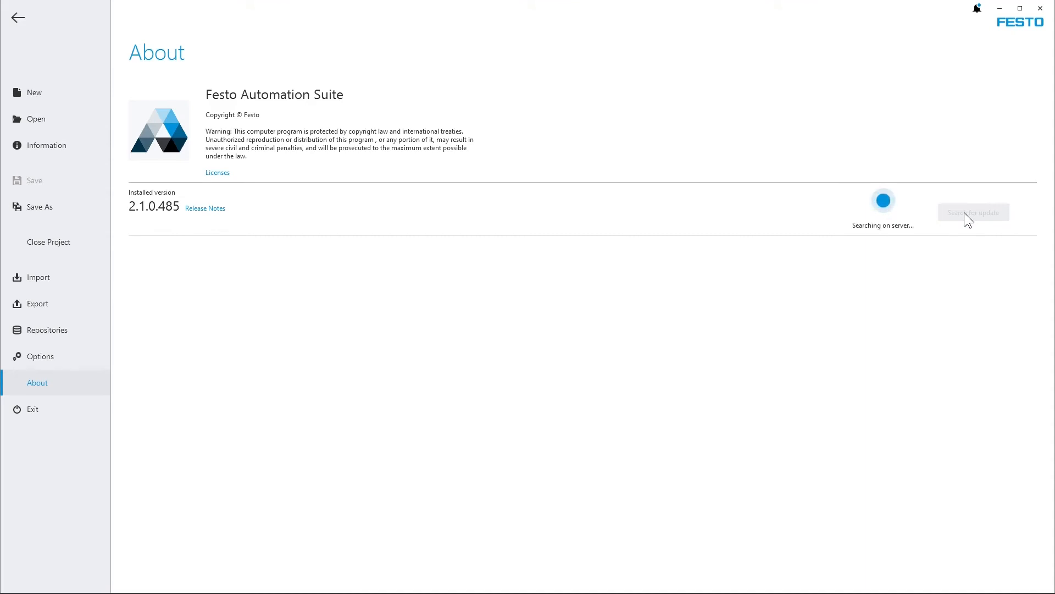
{"action": "left_click", "coordinate": [972, 212]}
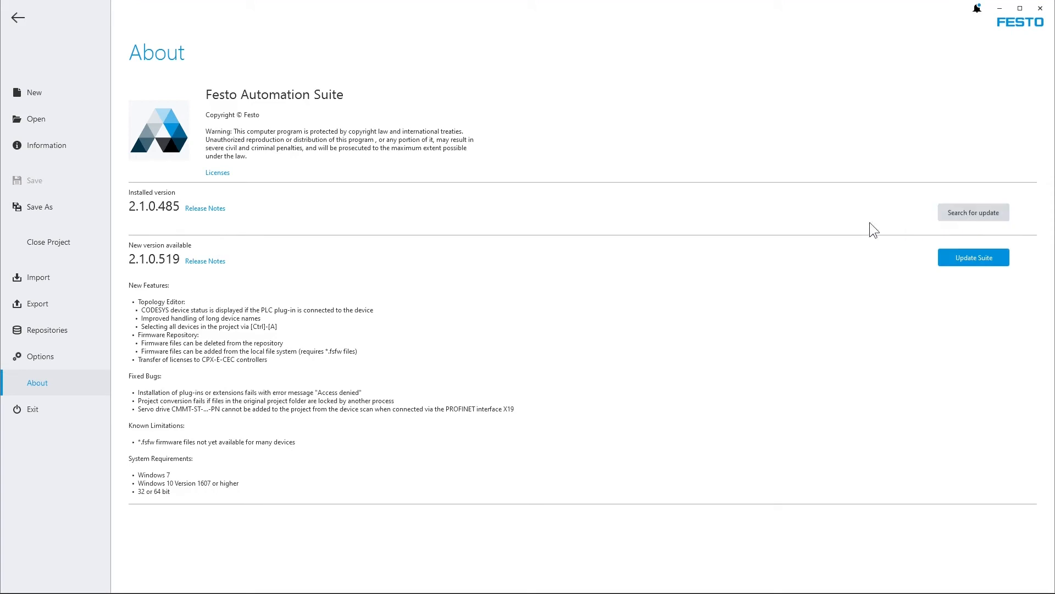
Leave Backstage and show the CMMT-AS update (2.0.1.8 to 2.1.0.464) from the notifications.
{"action": "left_click", "coordinate": [17, 17]}
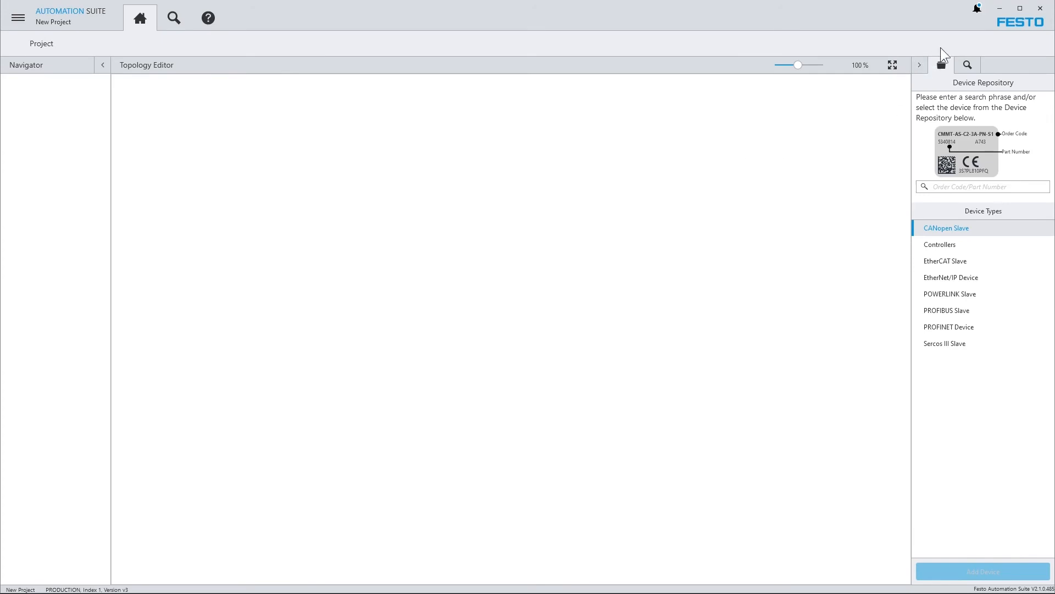
{"action": "mouse_move", "coordinate": [982, 26]}
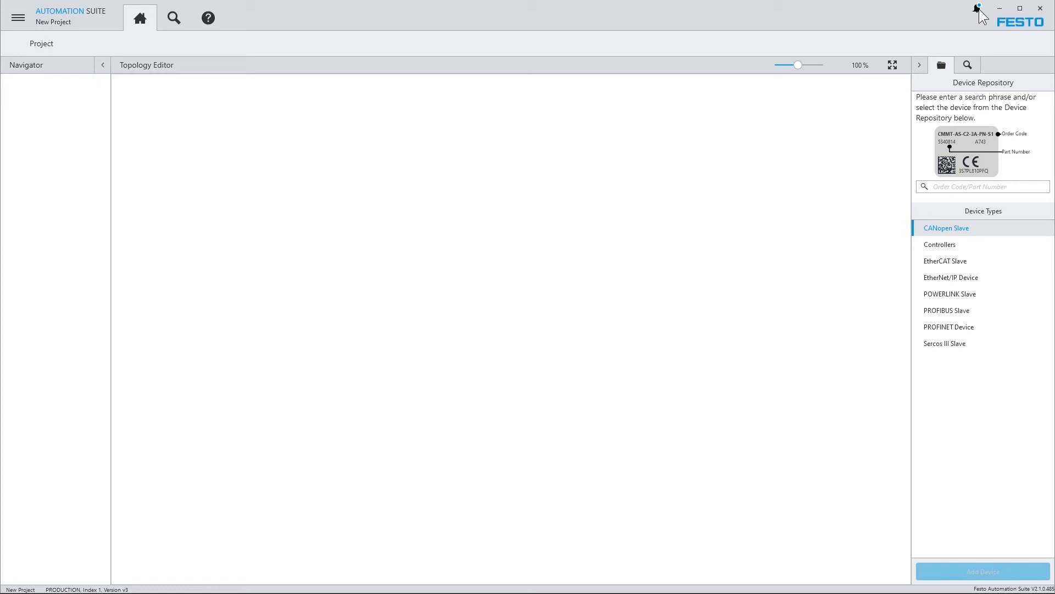
{"action": "left_click", "coordinate": [978, 9]}
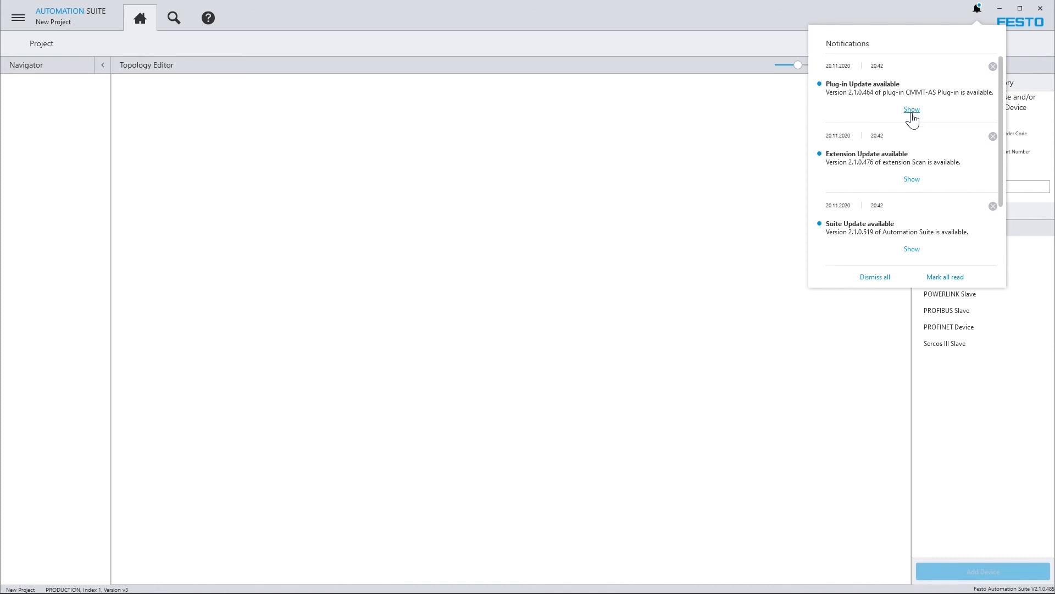
{"action": "left_click", "coordinate": [911, 109]}
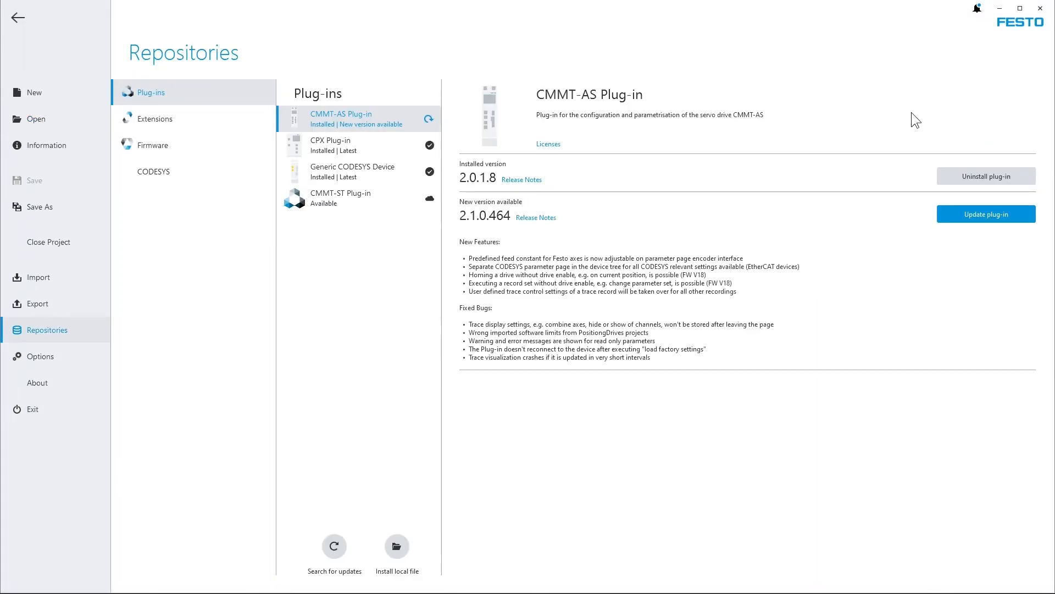
{"action": "mouse_move", "coordinate": [898, 123]}
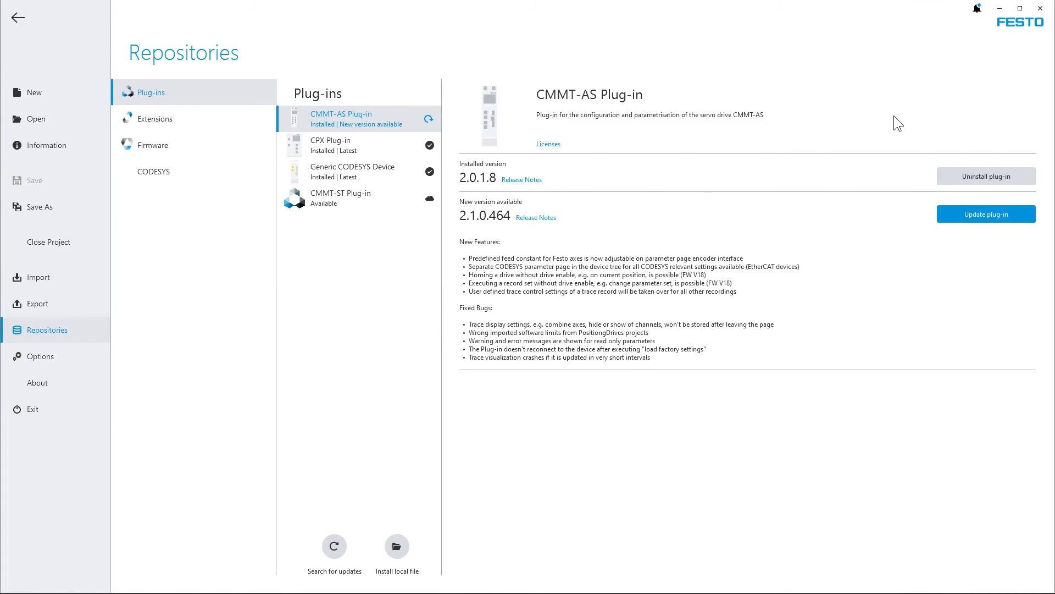